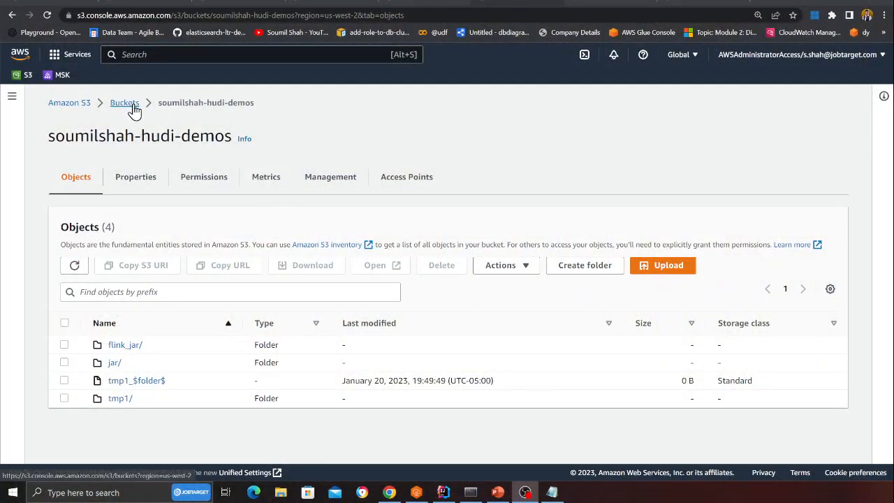
Select tmp1/ and tmp1_$folder$, delete them, and reach the 'permanently delete' confirmation field
left_click(64, 322)
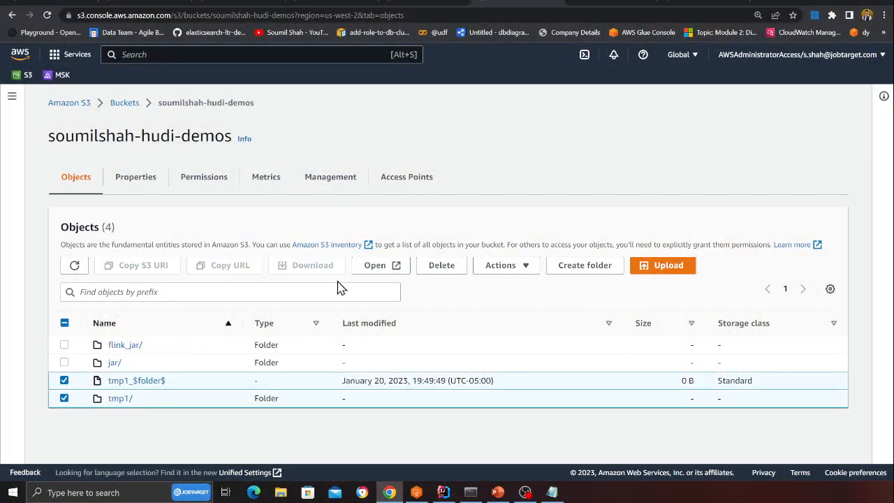
left_click(441, 264)
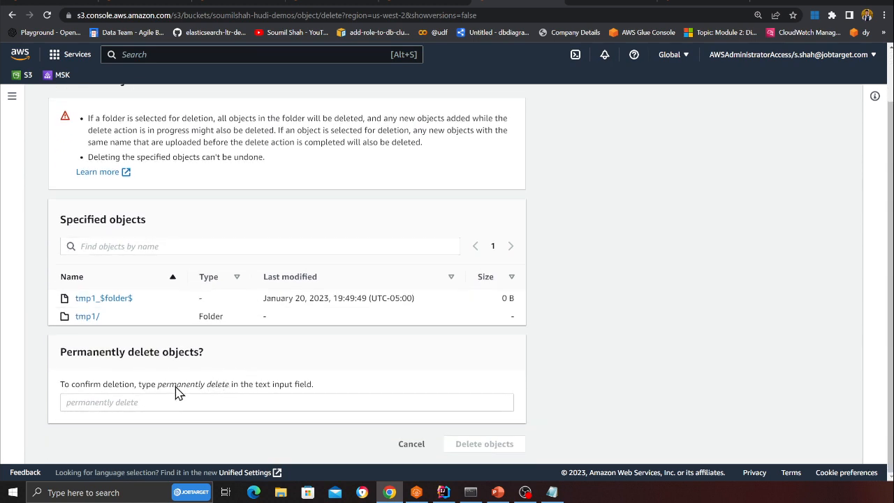
double_click(193, 384)
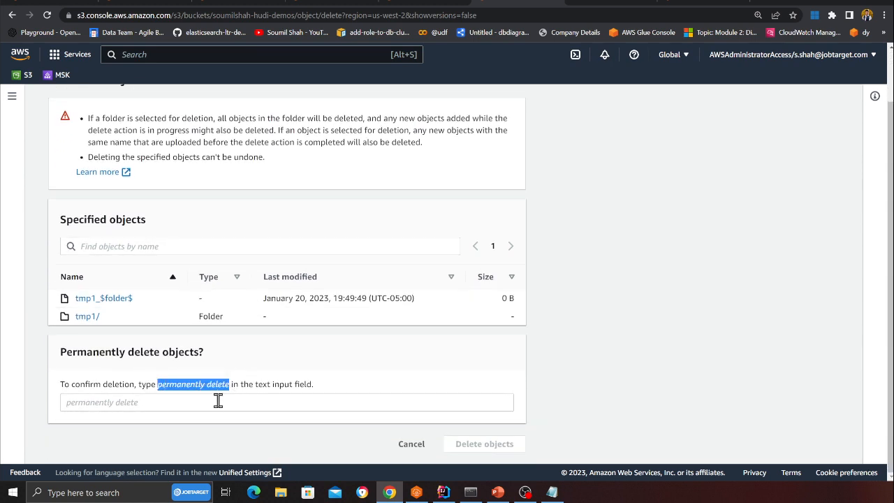
left_click(484, 443)
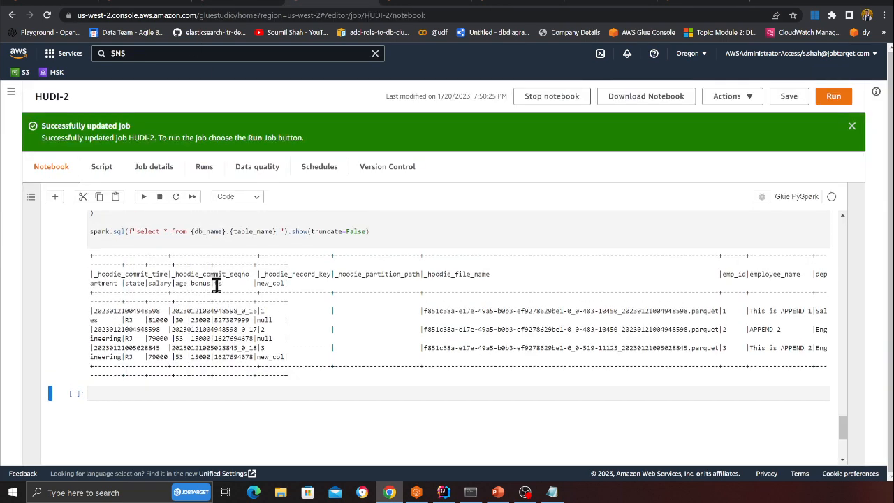
Scroll through HUDI-2's append and new-column cells, then open tmp1/ in the S3 bucket
scroll("up", 3)
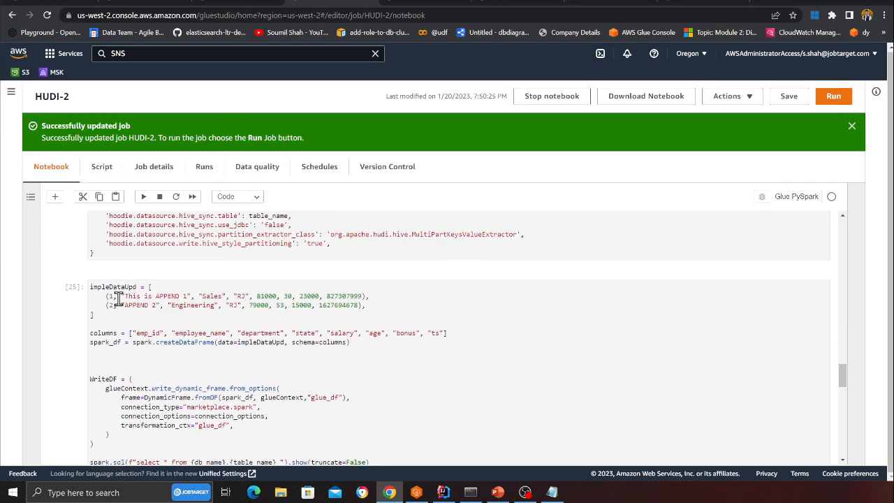
scroll("down", 3)
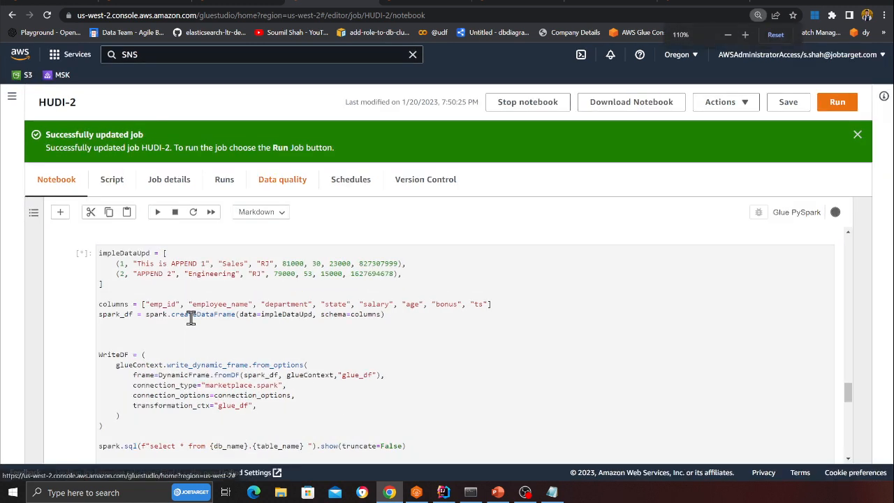
scroll("down", 3)
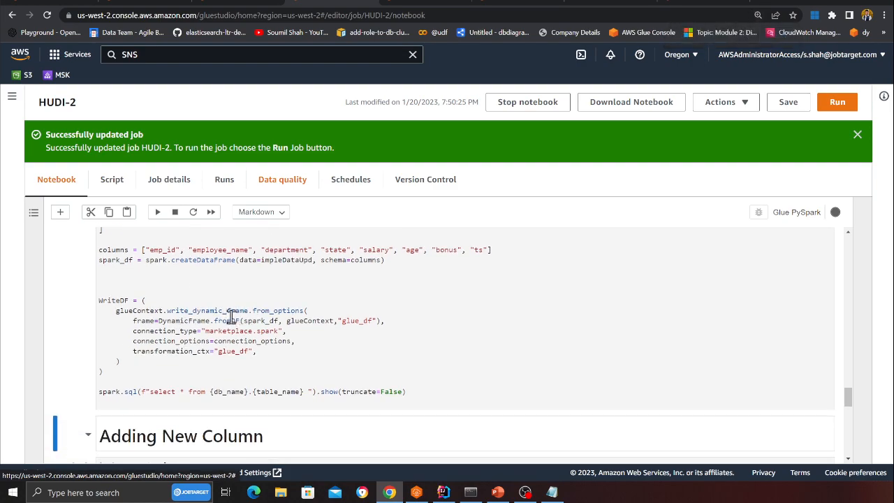
scroll("up", 3)
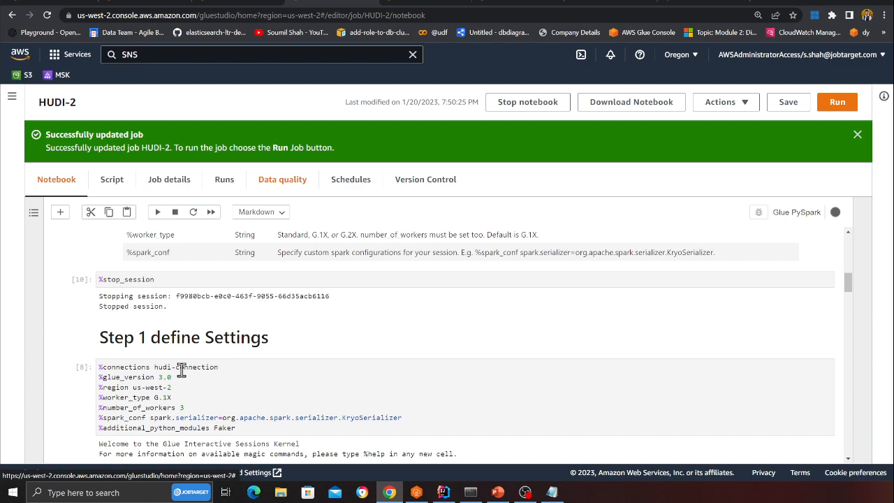
scroll("down", 3)
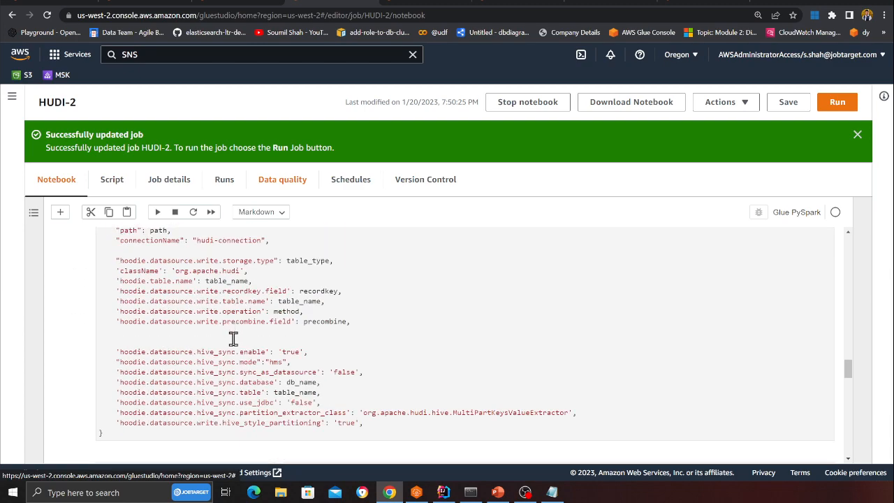
scroll("down", 3)
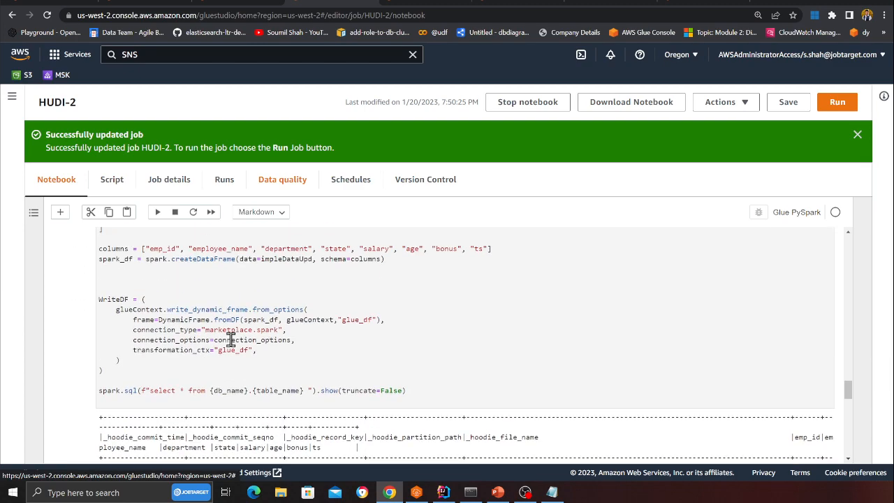
scroll("down", 3)
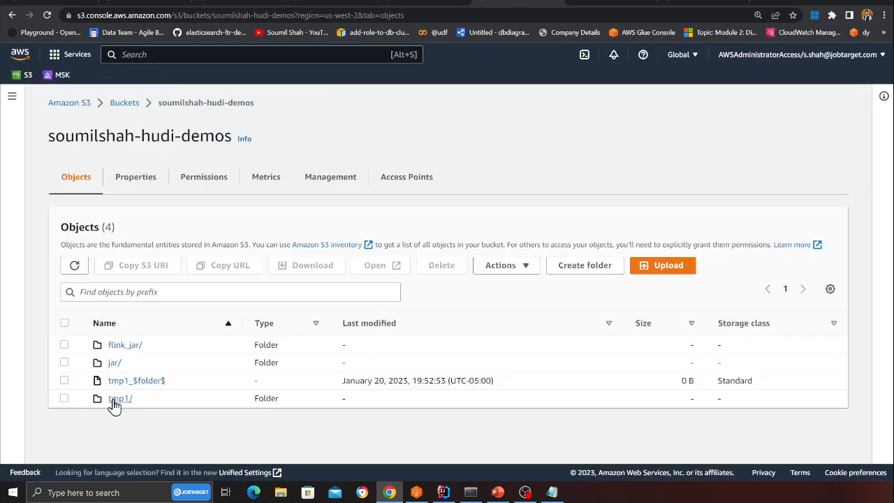
left_click(120, 398)
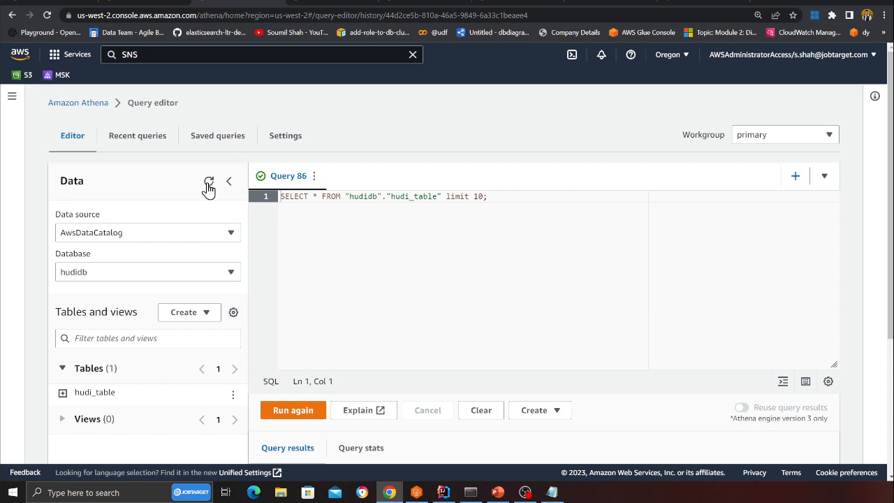
Refresh Athena's Data panel so hudidb's hudi_table appears
left_click(233, 392)
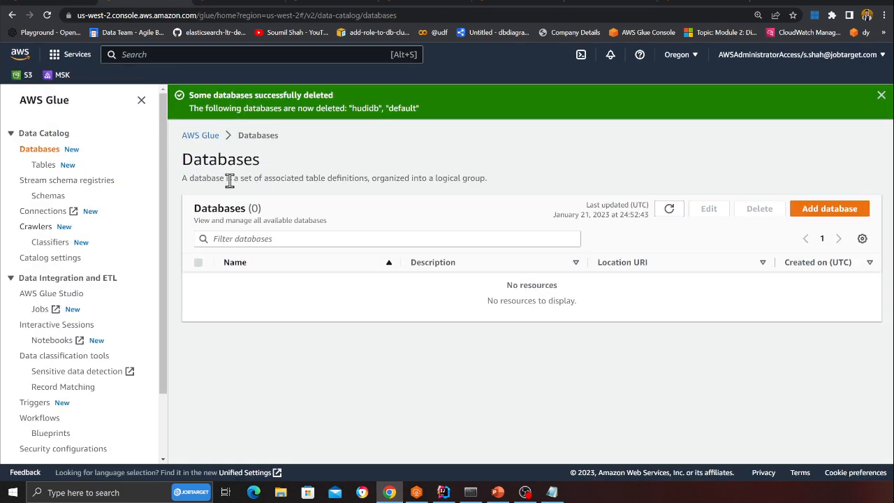
Reload the Glue Databases list and open hudidb to view hudi_table
left_click(668, 208)
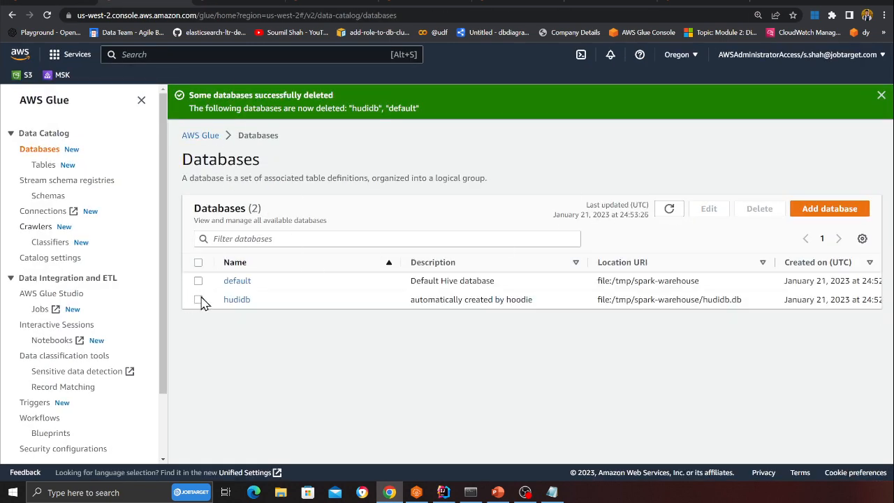
left_click(237, 299)
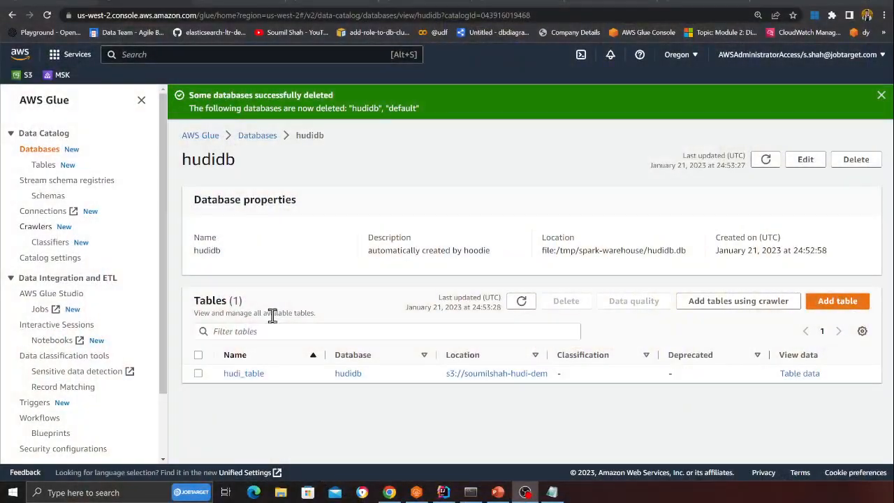
Read the blog's job script parameters and 'Create an SNS topic' section, then return to Athena
left_click(443, 492)
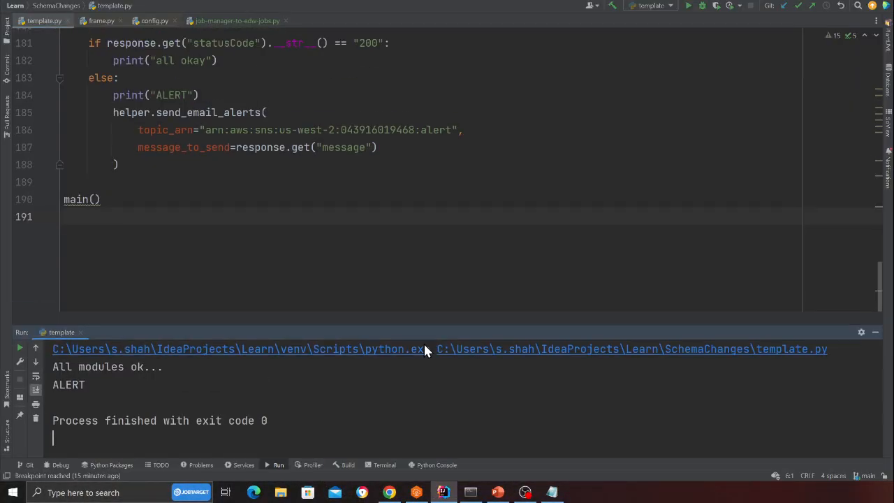
scroll("up", 3)
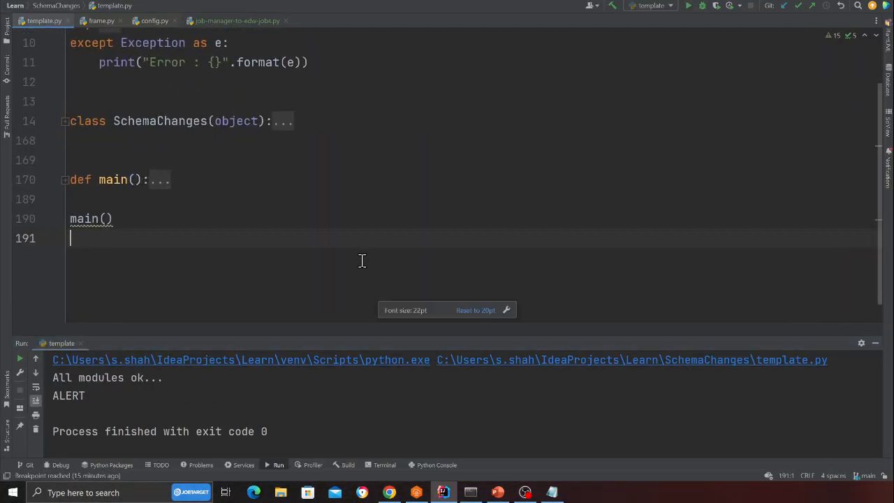
left_click(388, 493)
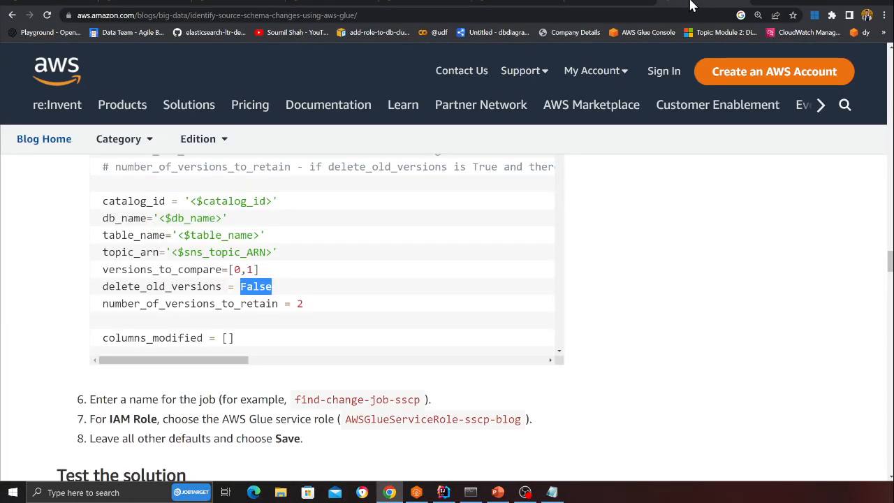
scroll("up", 3)
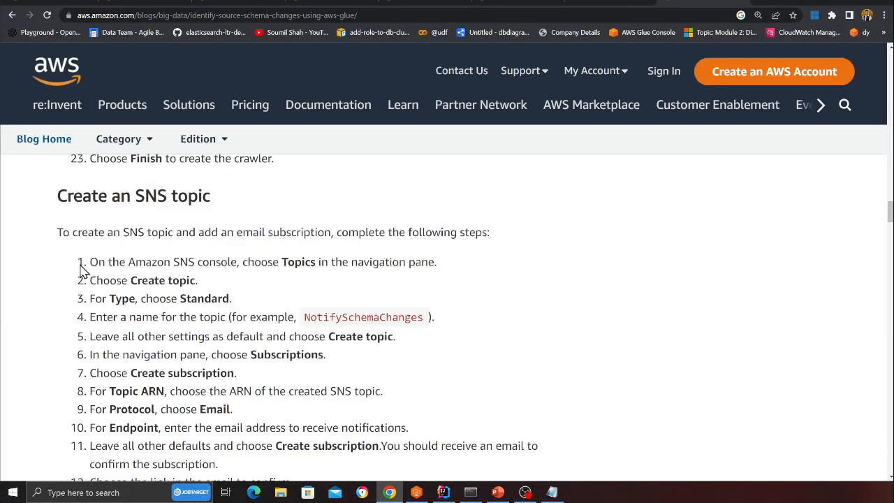
scroll("up", 3)
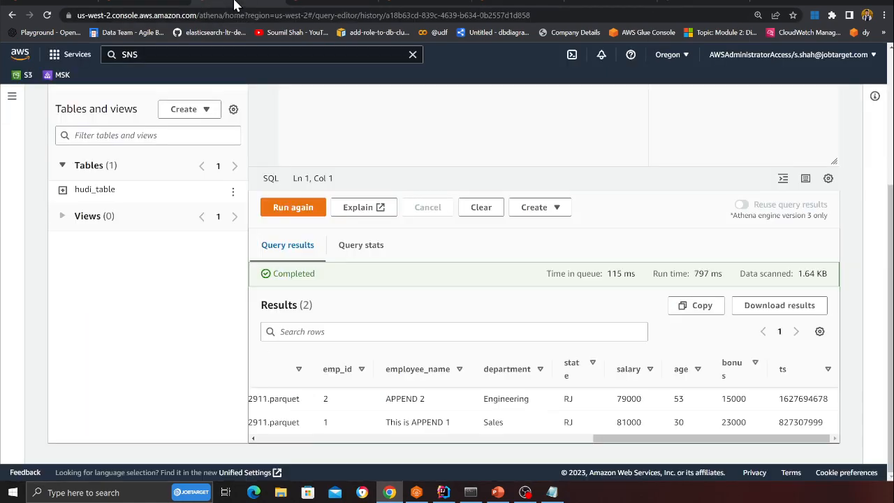
left_click(443, 492)
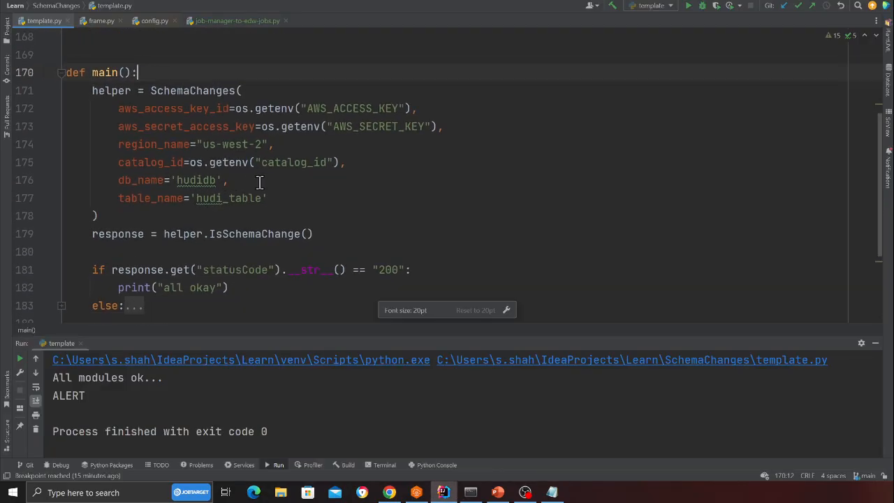
double_click(195, 179)
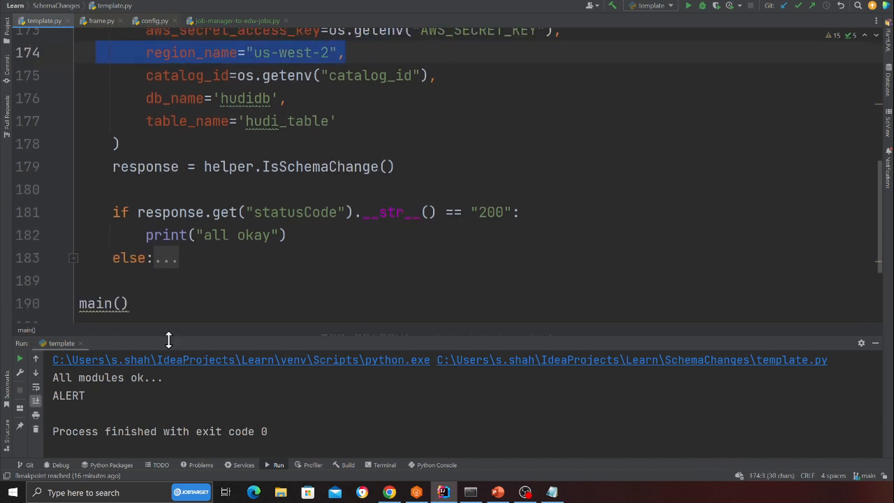
left_click_drag(168, 338, 167, 272)
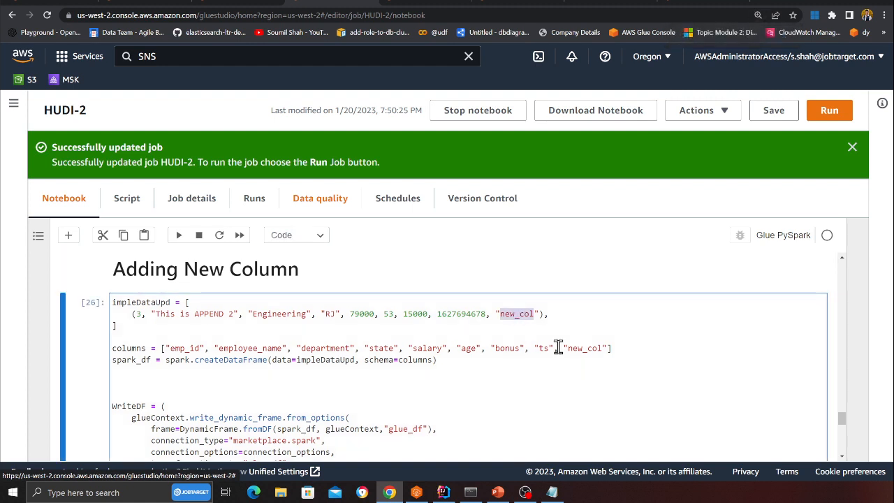
Pick out new_col and scroll through the 'Adding New Column' cell in HUDI-2
double_click(584, 348)
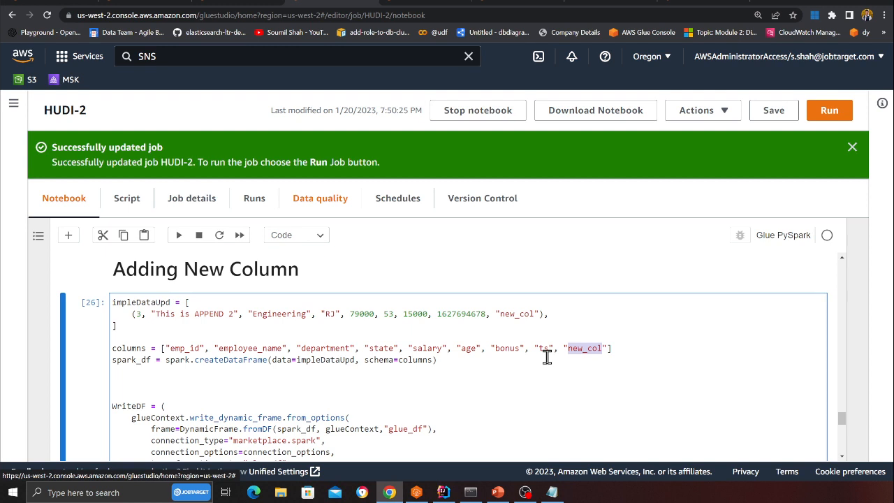
mouse_move(340, 336)
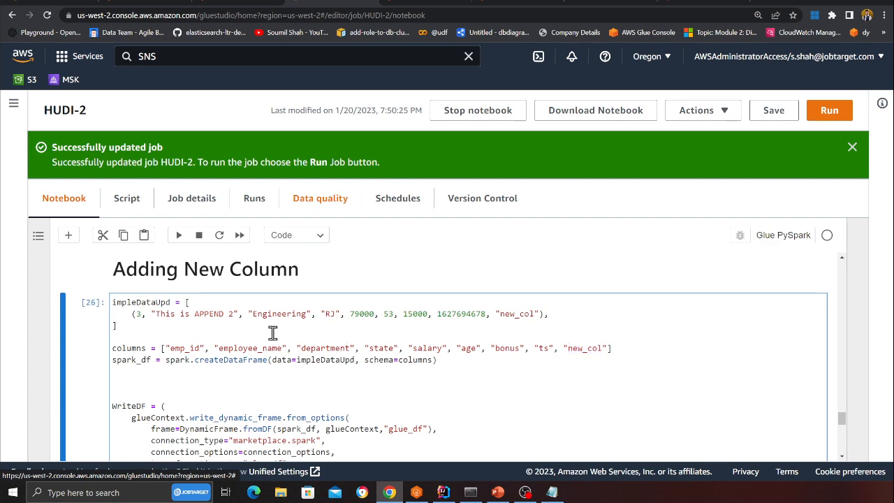
scroll("down", 3)
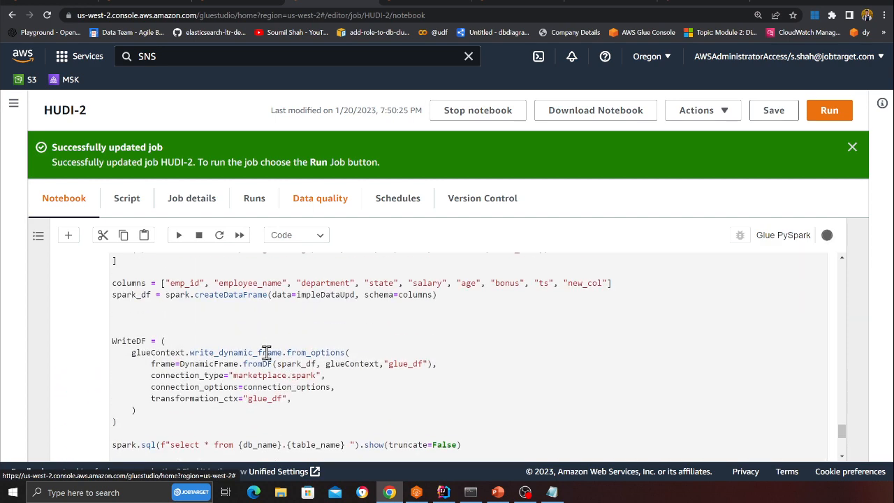
scroll("up", 3)
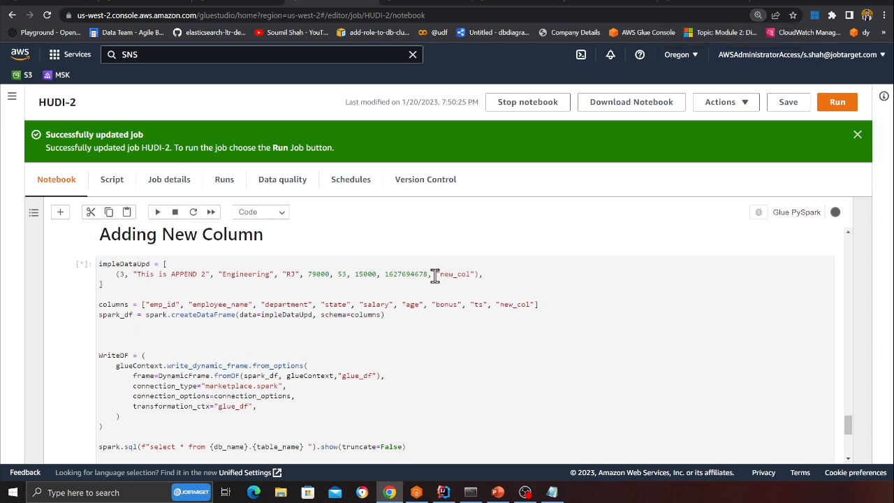
scroll("down", 3)
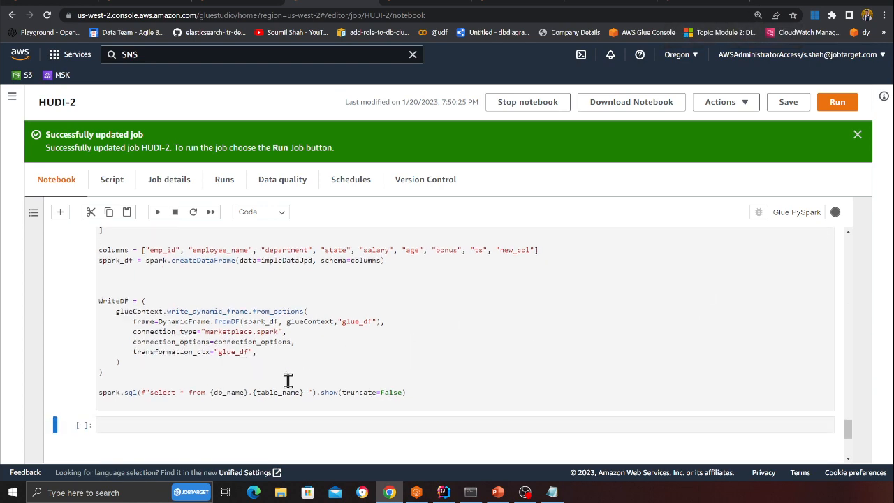
scroll("up", 3)
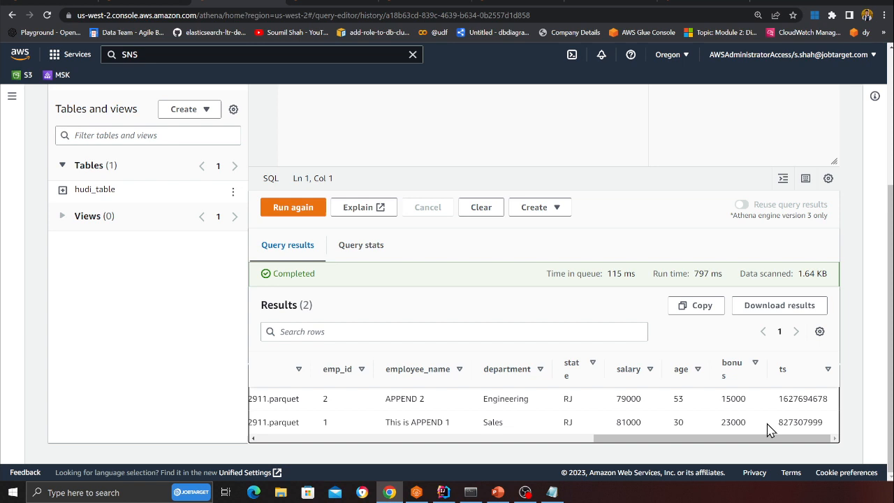
Preview hudi_table from Athena's Tables list to show three rows with new_col
scroll("up", 3)
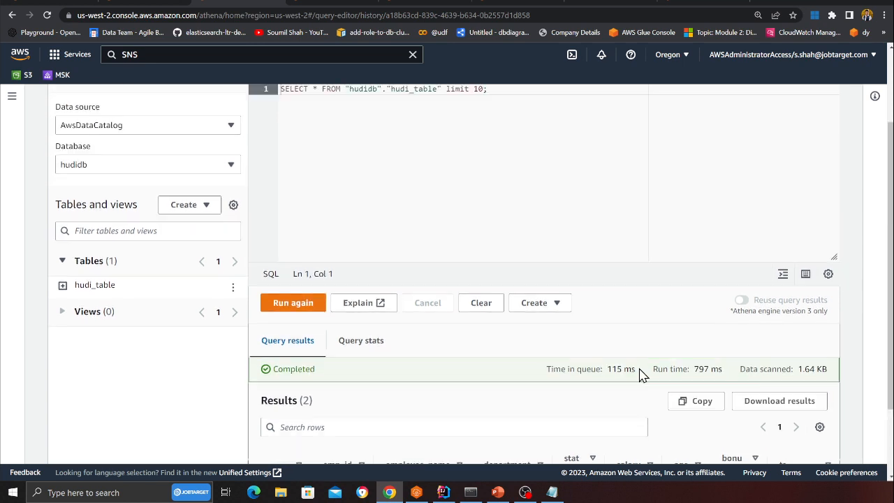
left_click(233, 285)
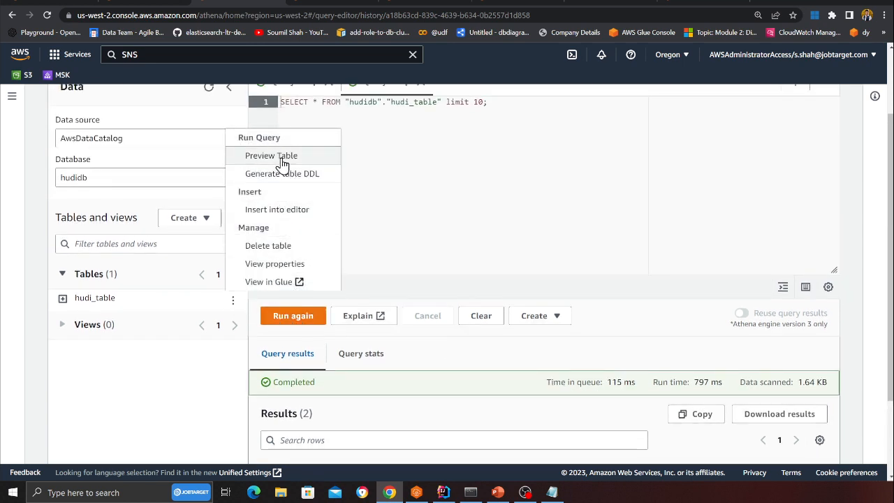
left_click(271, 155)
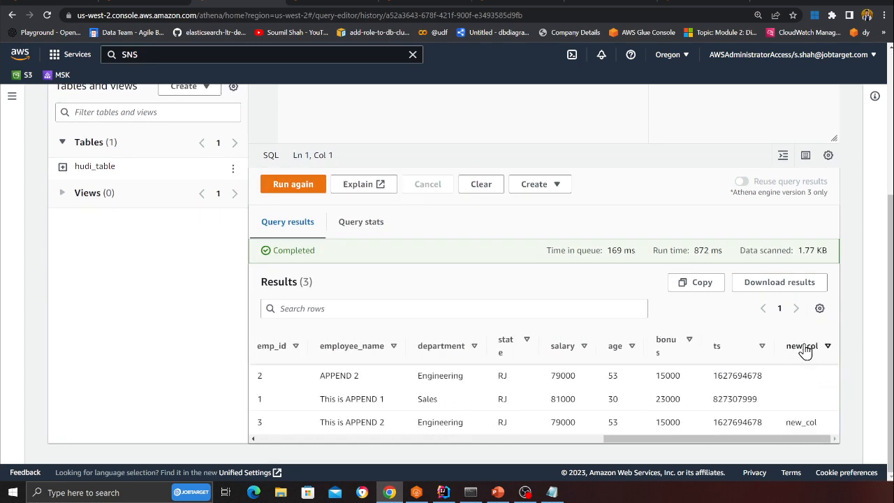
mouse_move(794, 450)
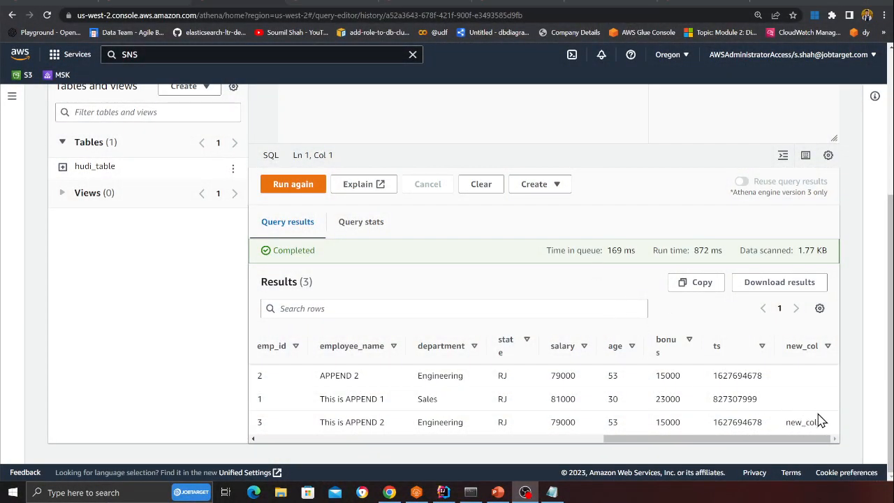
left_click(442, 492)
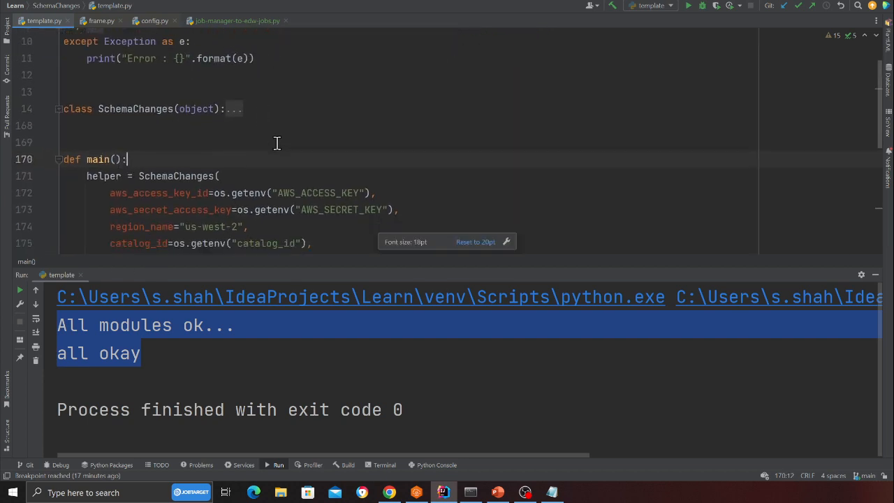
scroll("down", 3)
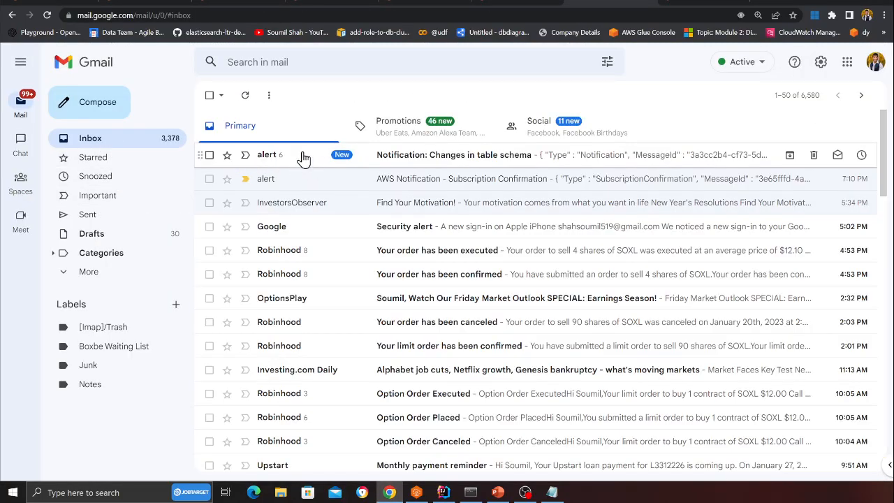
Open the 'Notification: Changes in table schema' email and highlight hudi_table, hudidb and new_col
left_click(453, 155)
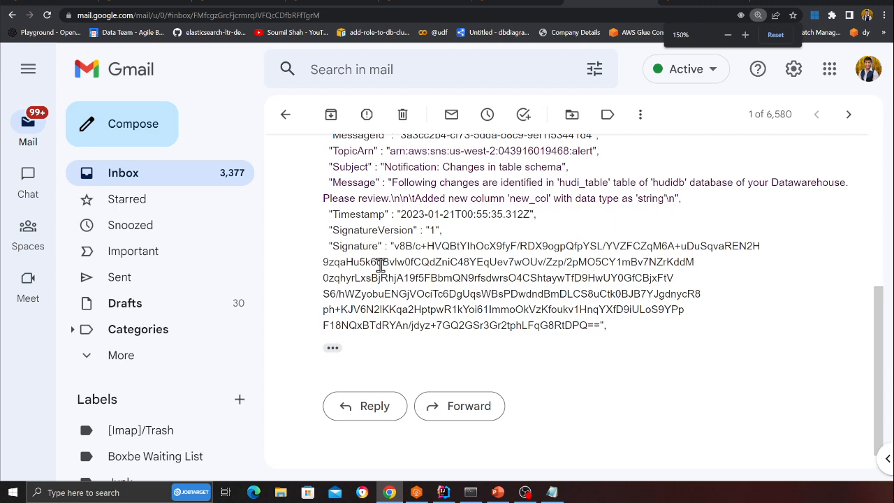
scroll("up", 3)
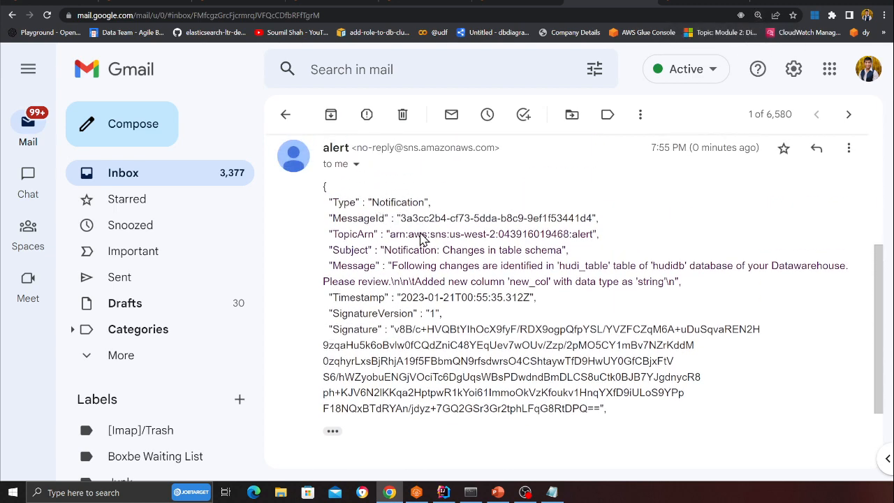
mouse_move(576, 263)
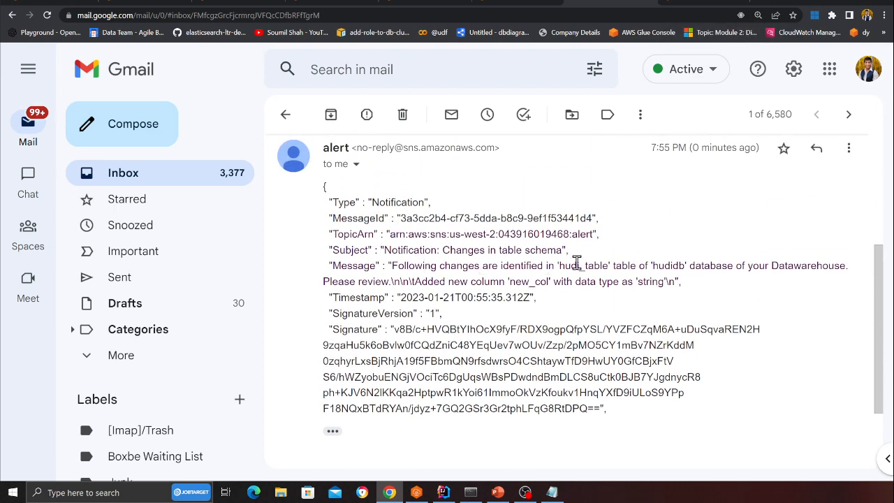
double_click(583, 265)
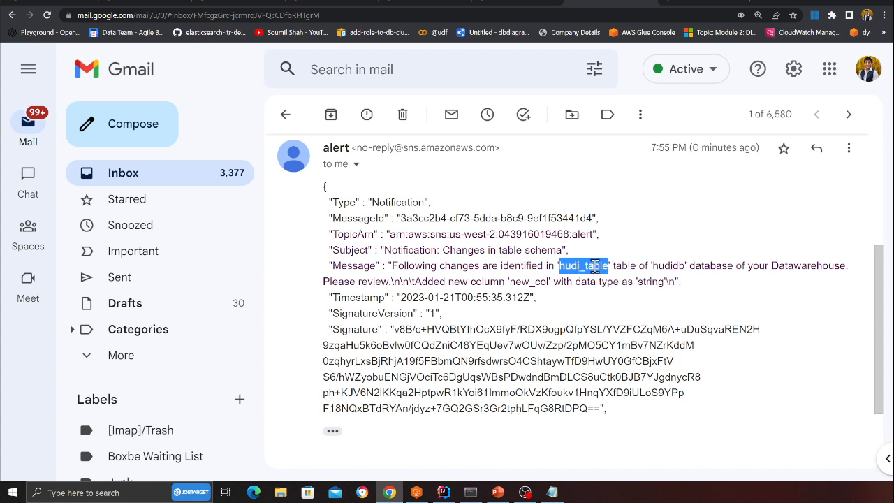
double_click(668, 265)
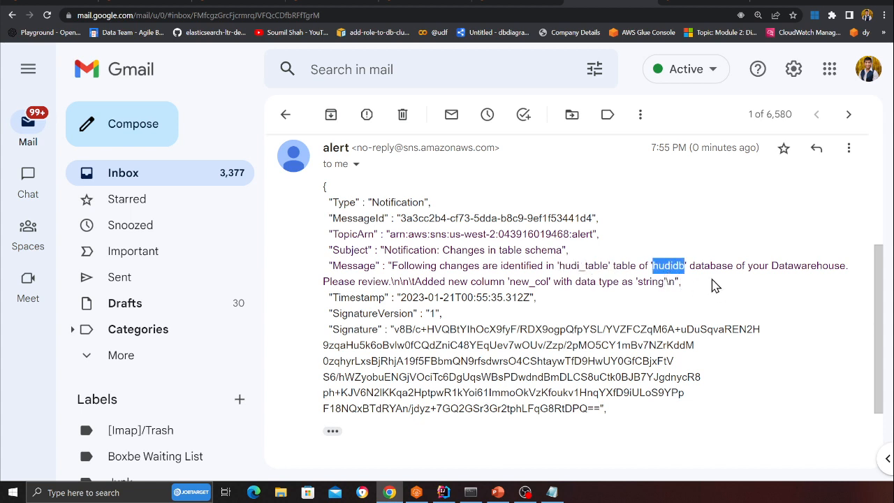
mouse_move(436, 285)
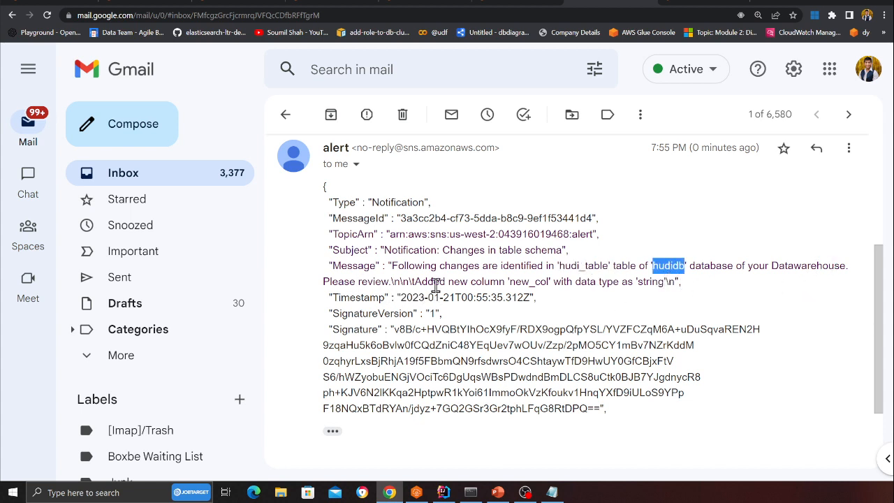
double_click(530, 281)
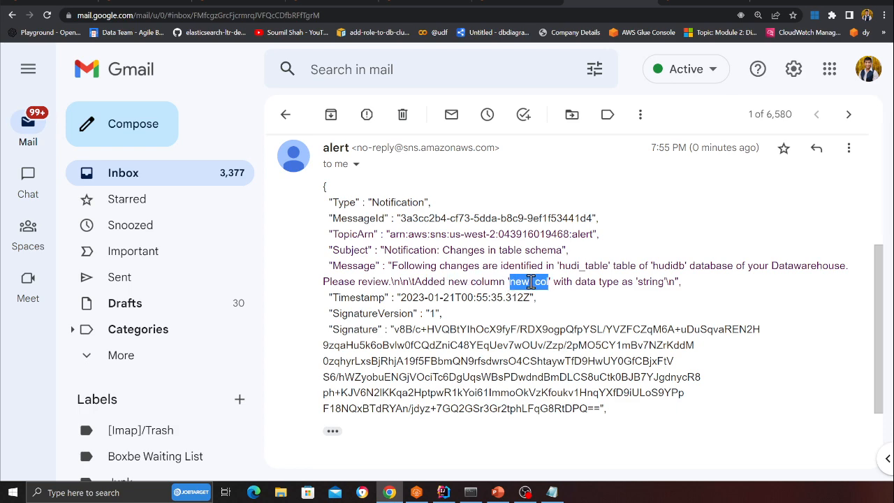
double_click(649, 281)
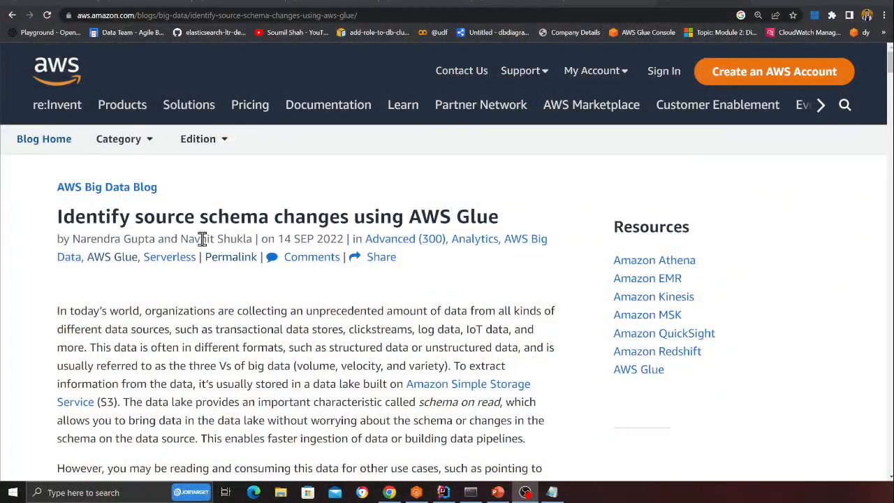
left_click(443, 492)
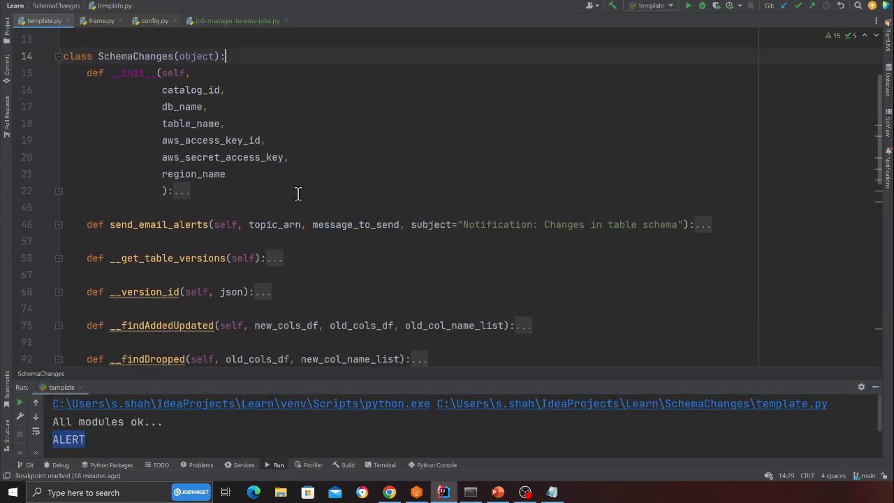
scroll("down", 3)
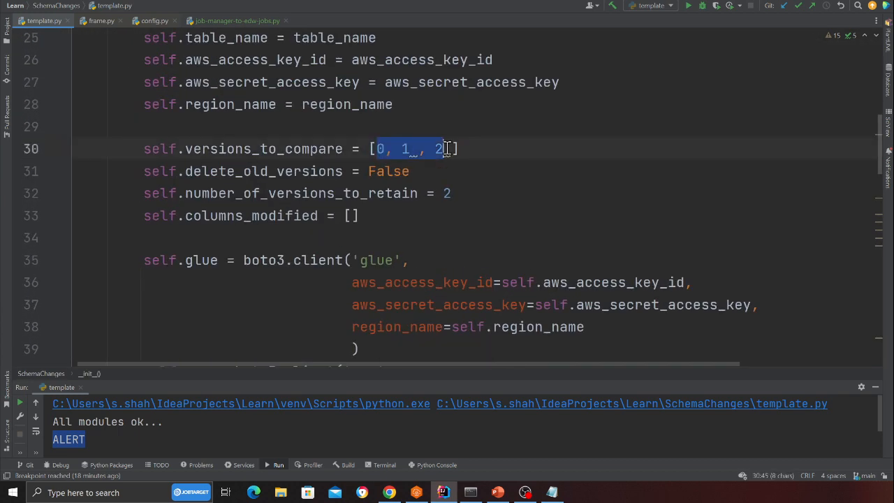
left_click(356, 215)
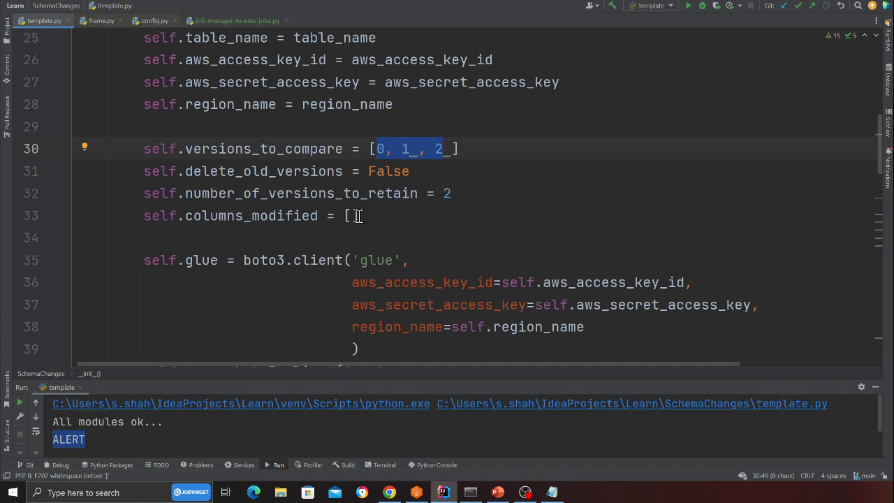
mouse_move(508, 215)
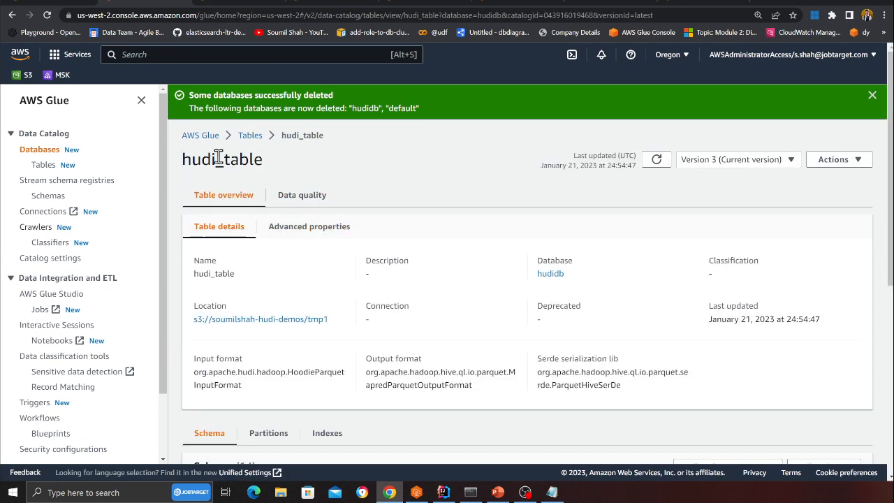
mouse_move(718, 176)
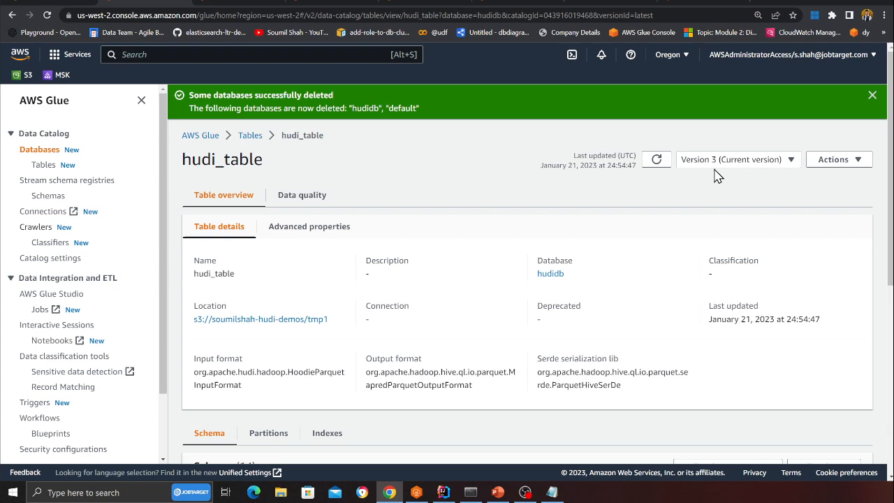
Switch hudi_table to Version 0 and scroll to its 13-column schema
left_click(737, 160)
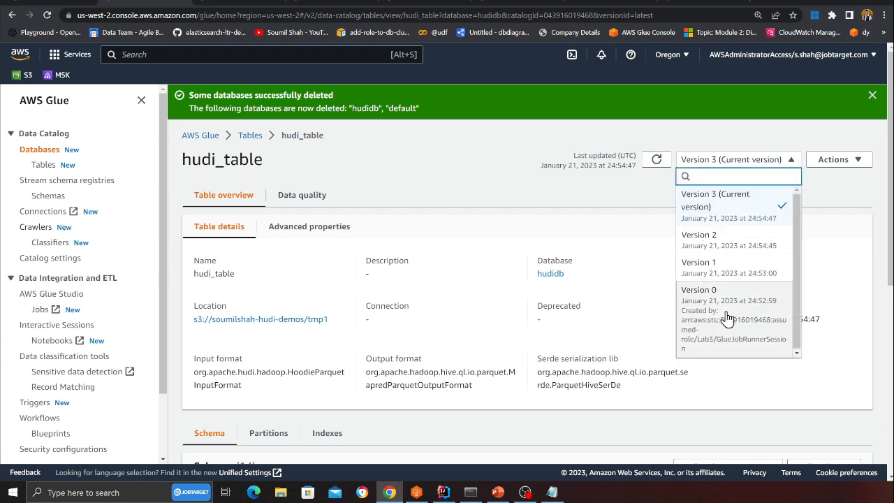
left_click(698, 300)
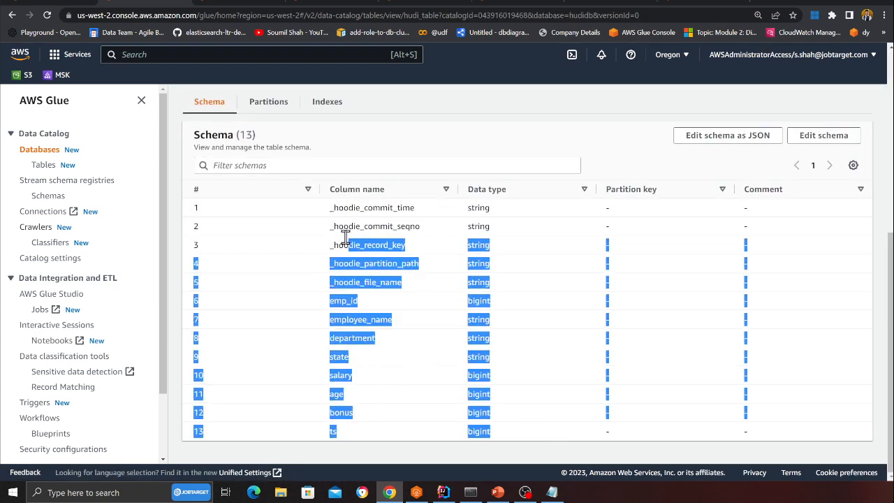
scroll("up", 3)
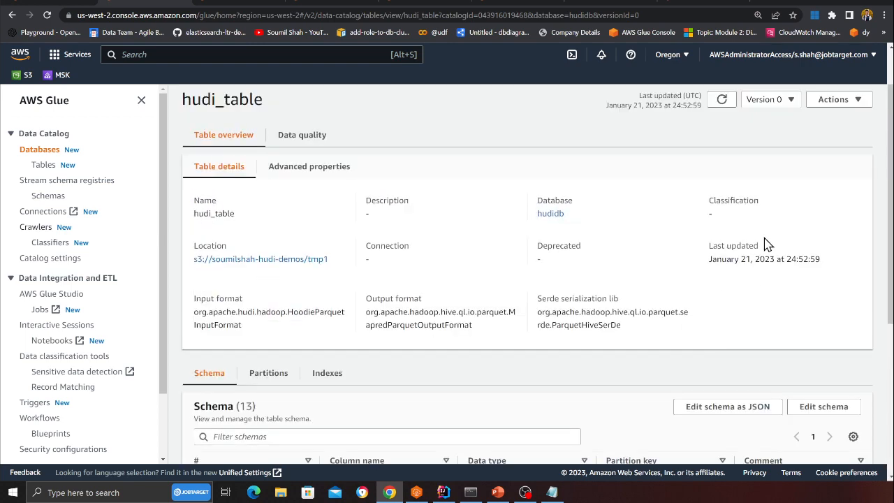